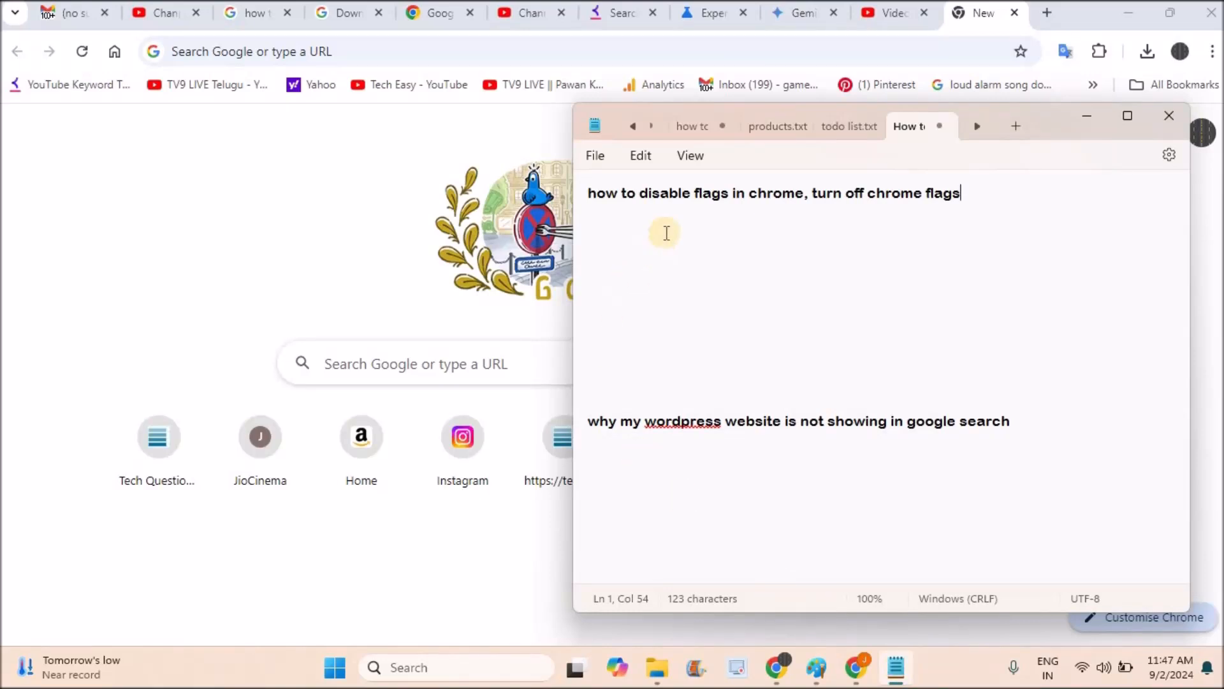
mouse_move(703, 220)
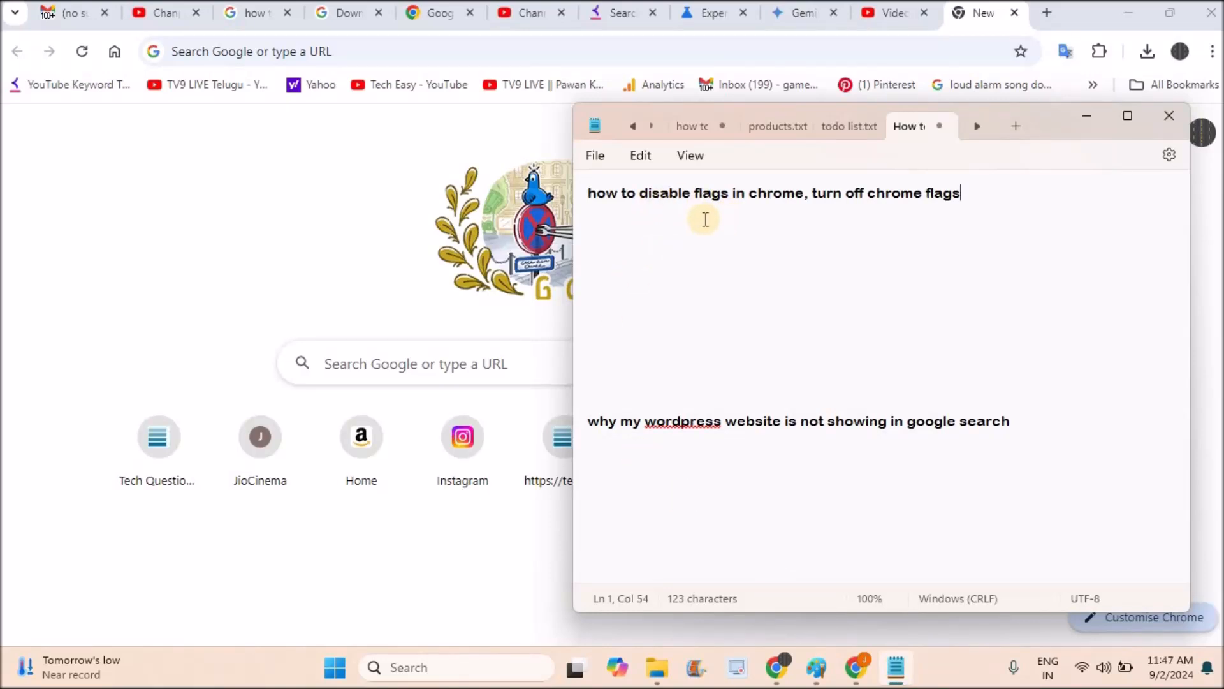
mouse_move(823, 202)
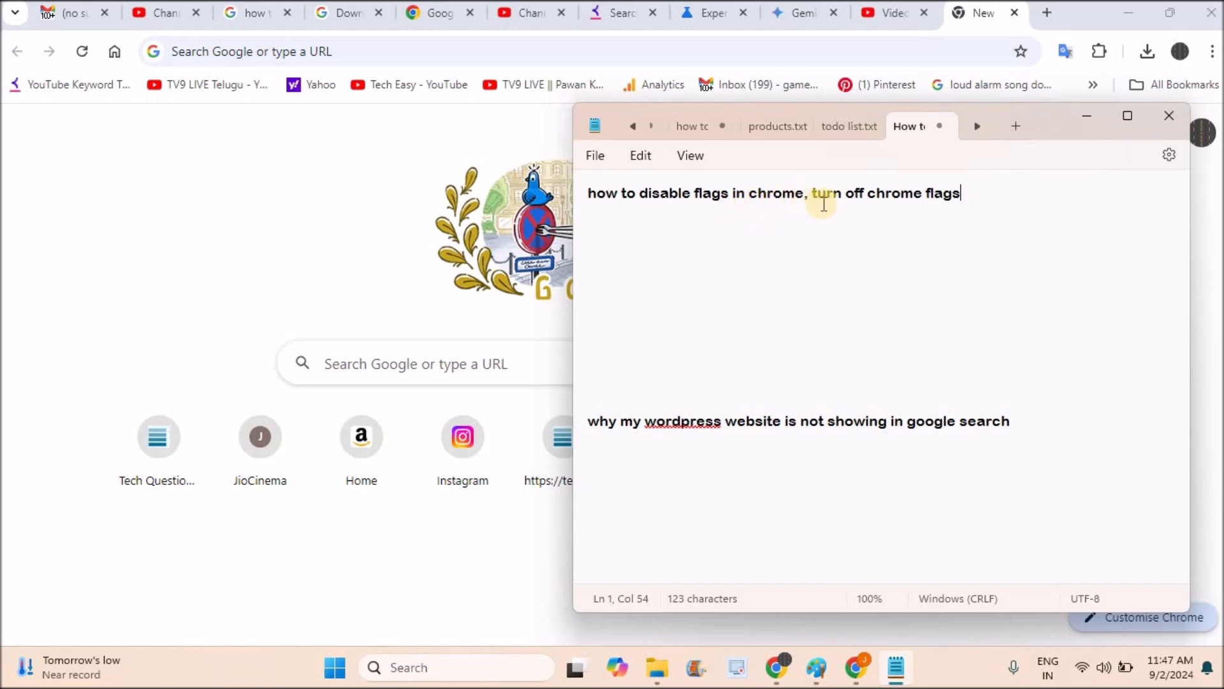
mouse_move(898, 209)
type("chrome")
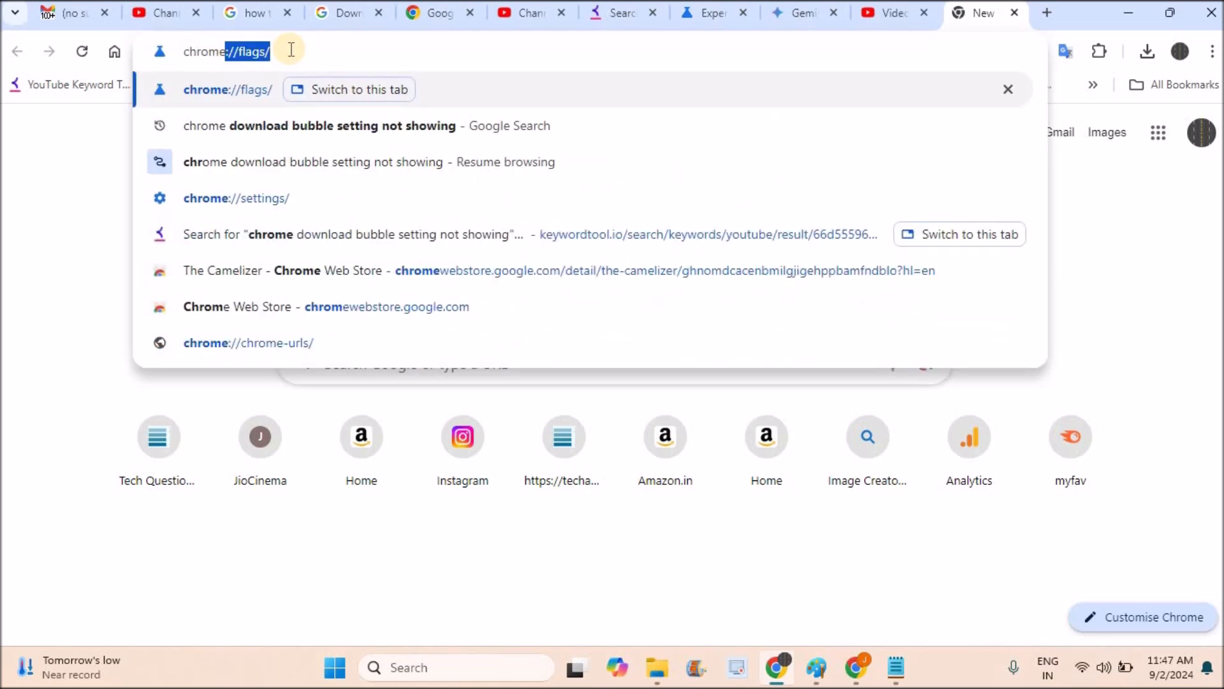
- Enter #enable-gpu-rasterization to target the GPU rasterization flag on the Experiments page
type("#enable-gpu-rasterization")
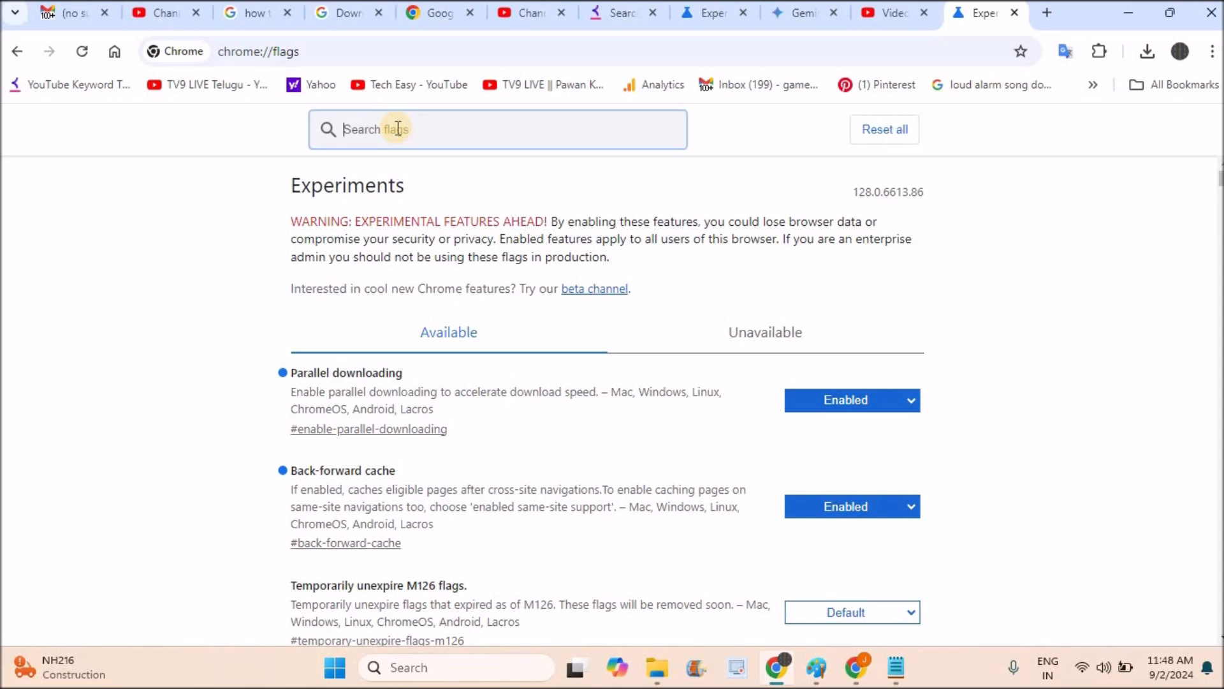
mouse_move(881, 206)
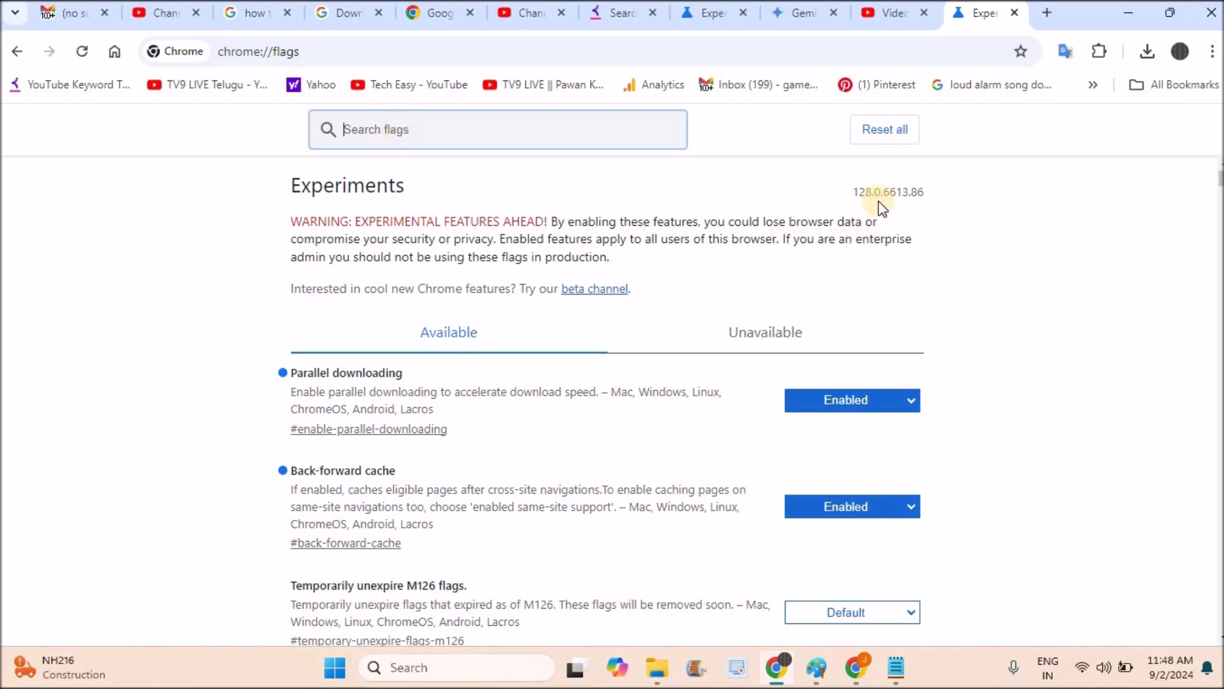
mouse_move(701, 204)
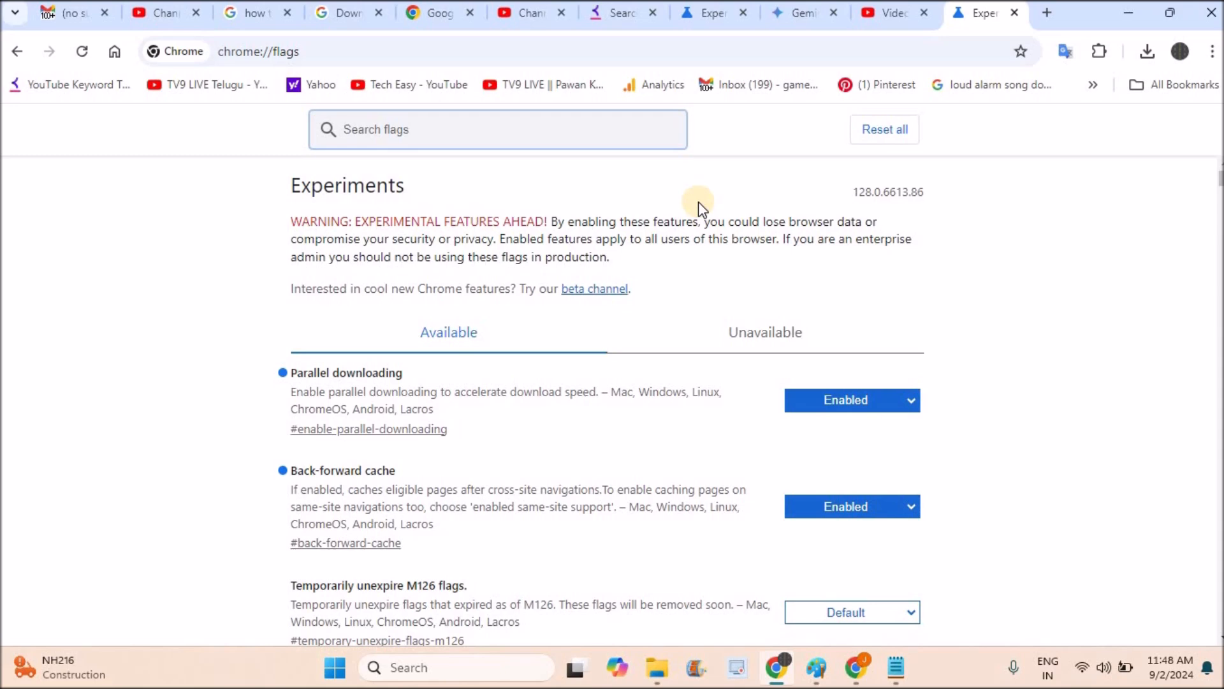
left_click(498, 130)
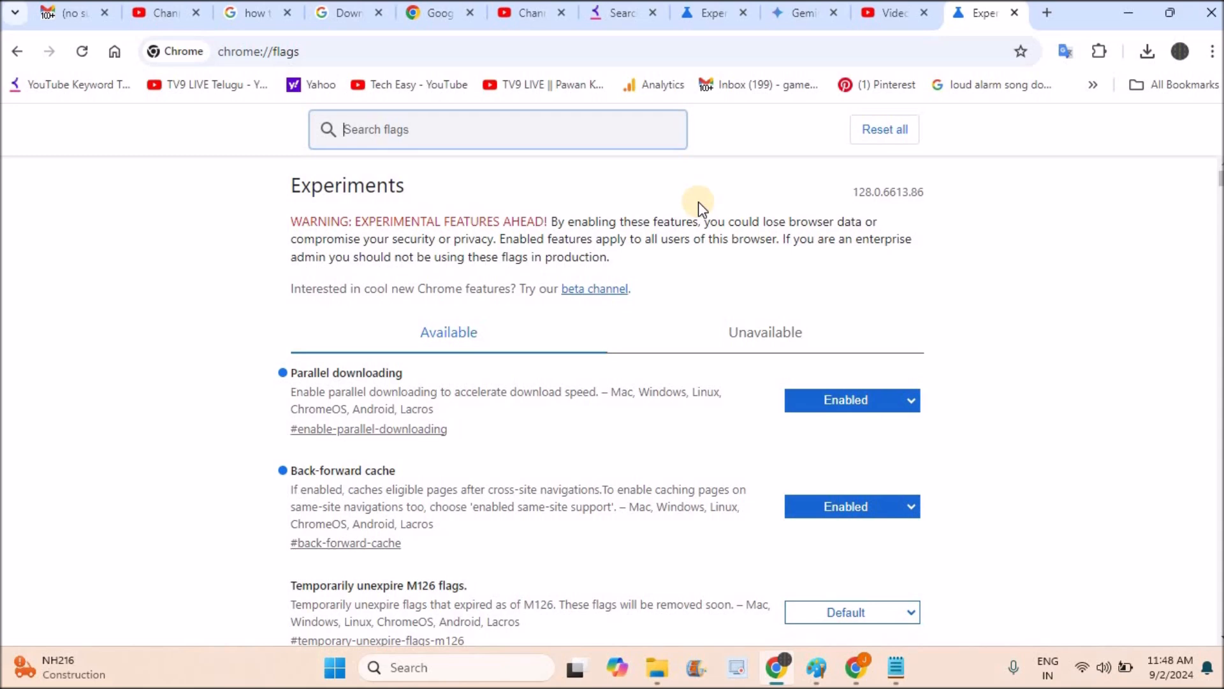
mouse_move(864, 163)
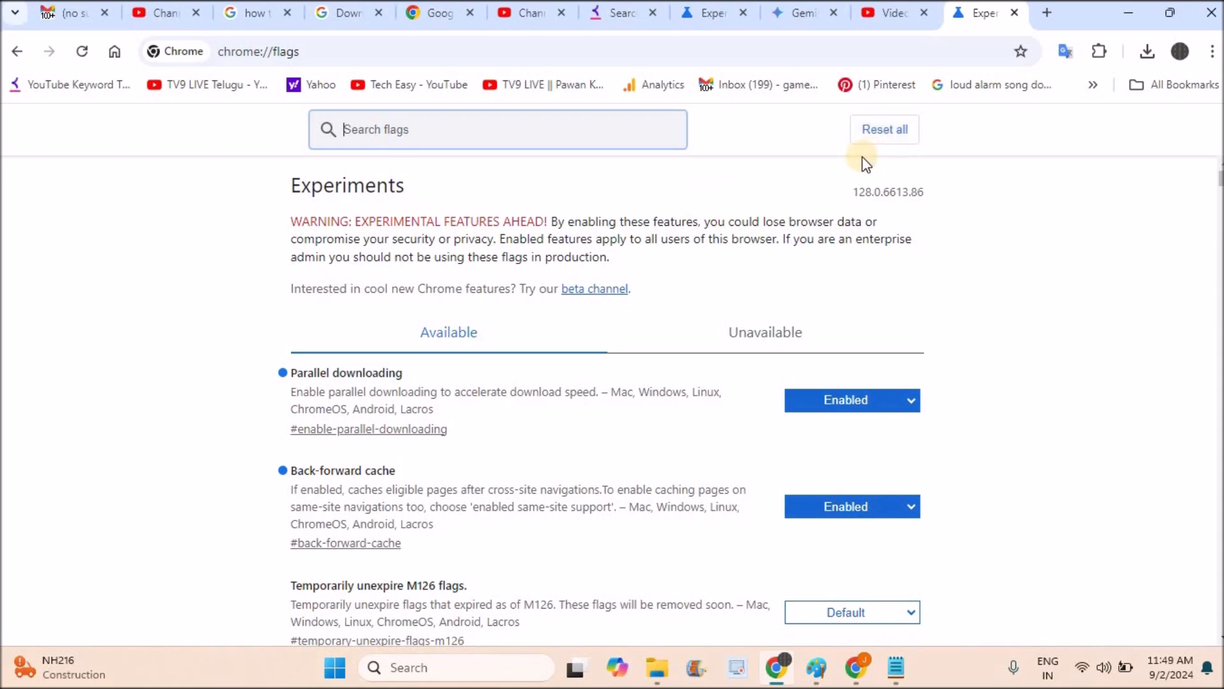
mouse_move(810, 161)
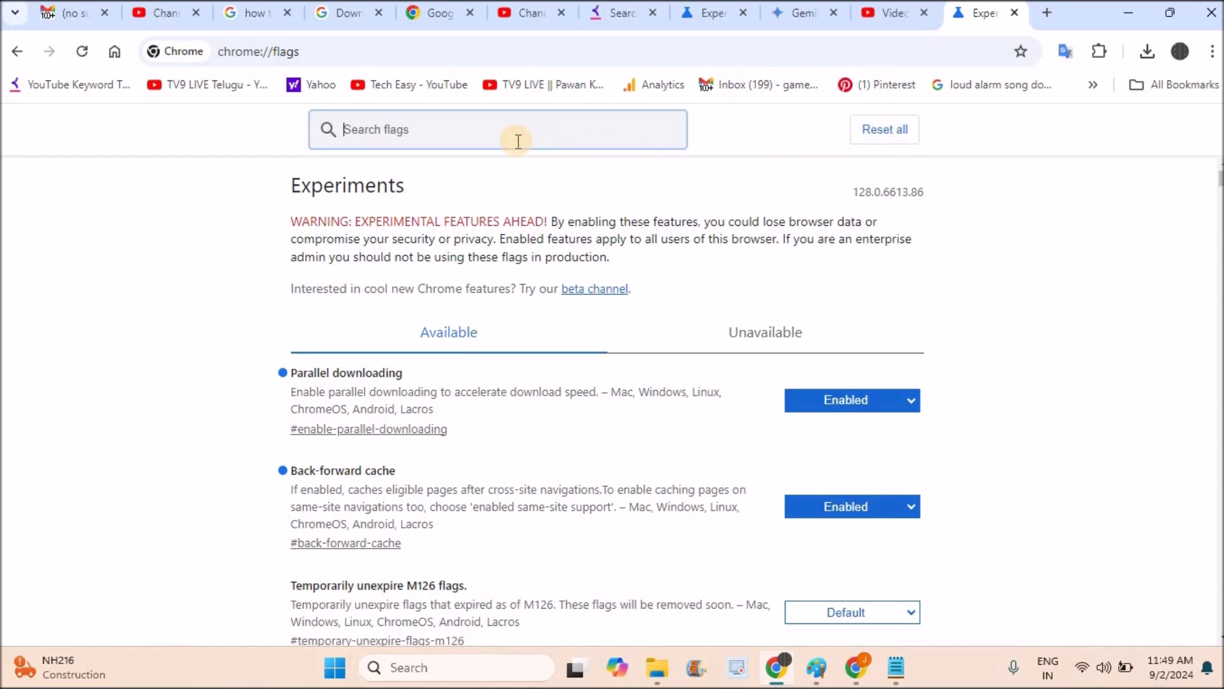
- Search the flags list for 'enabled'
type("enabled")
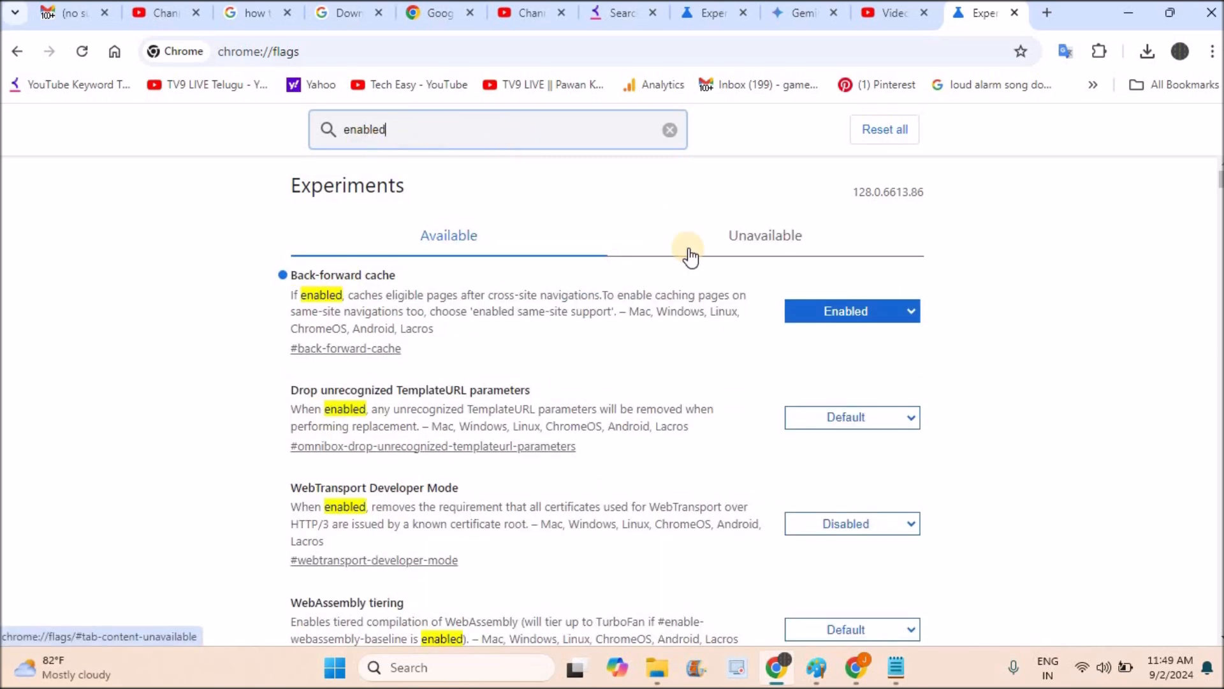
mouse_move(491, 193)
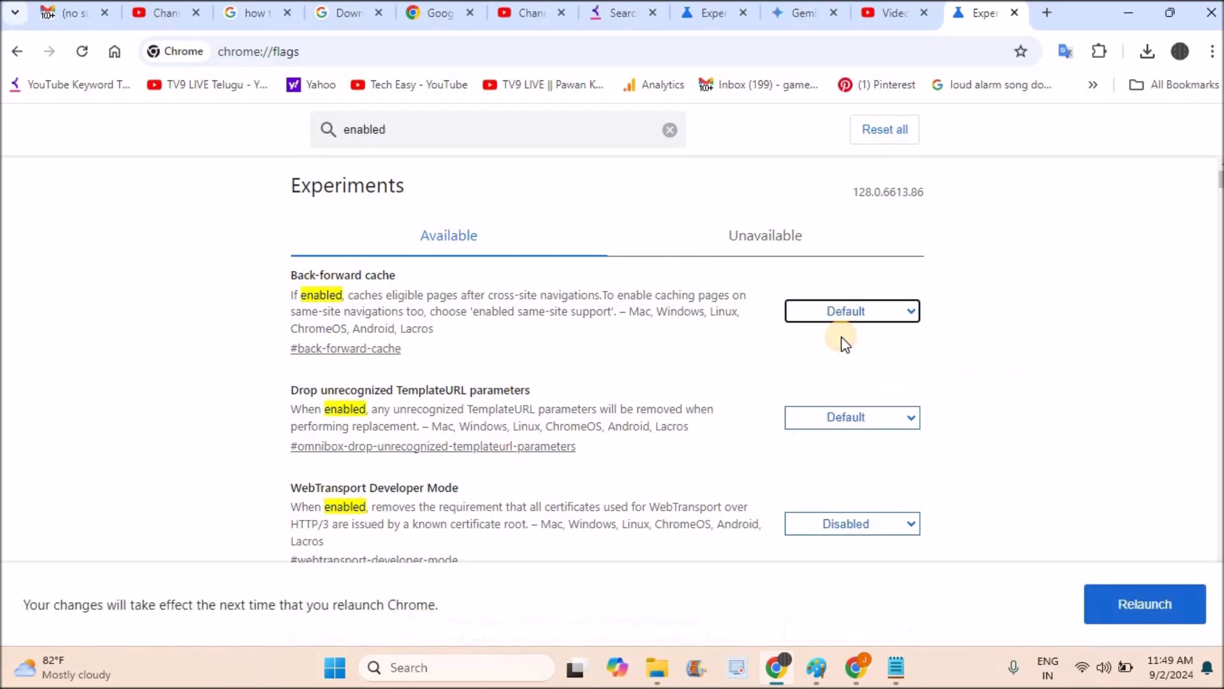
mouse_move(1038, 545)
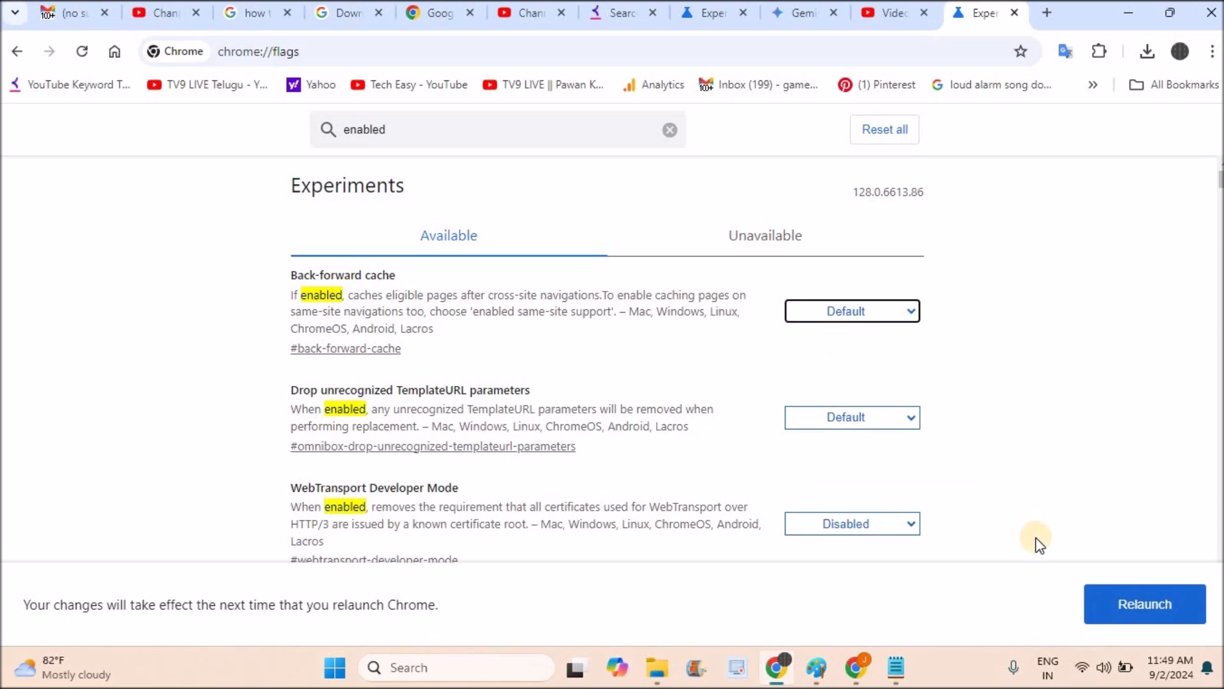
mouse_move(486, 122)
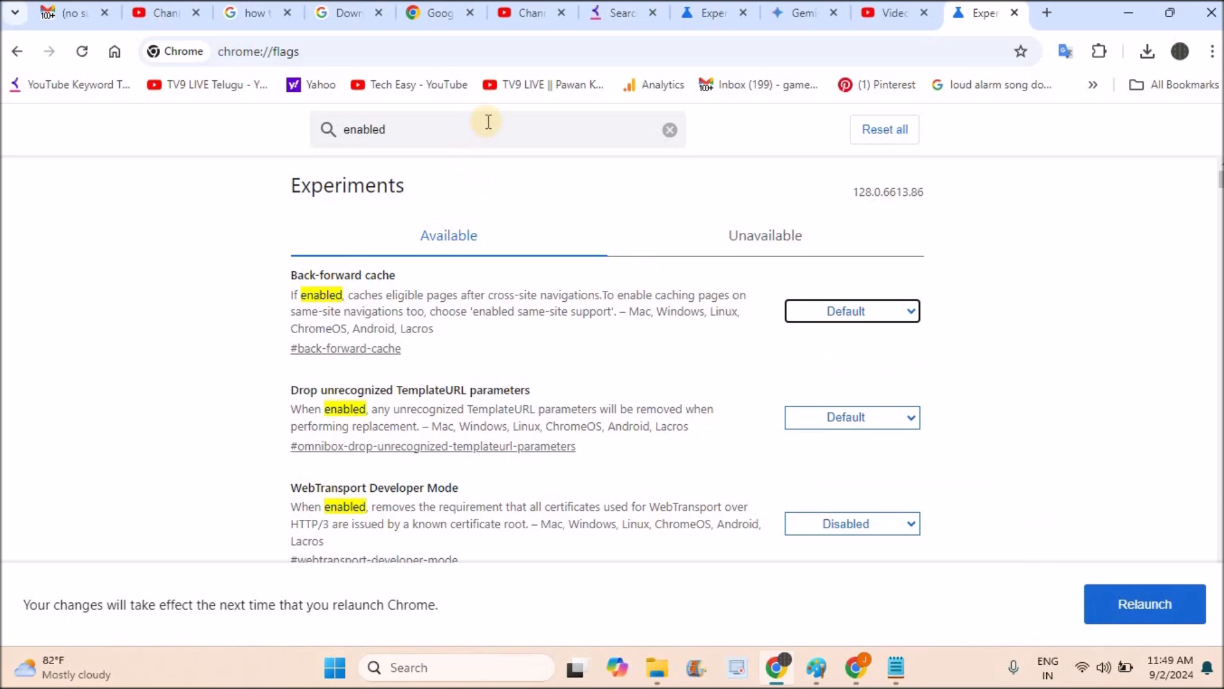
mouse_move(506, 384)
type("back")
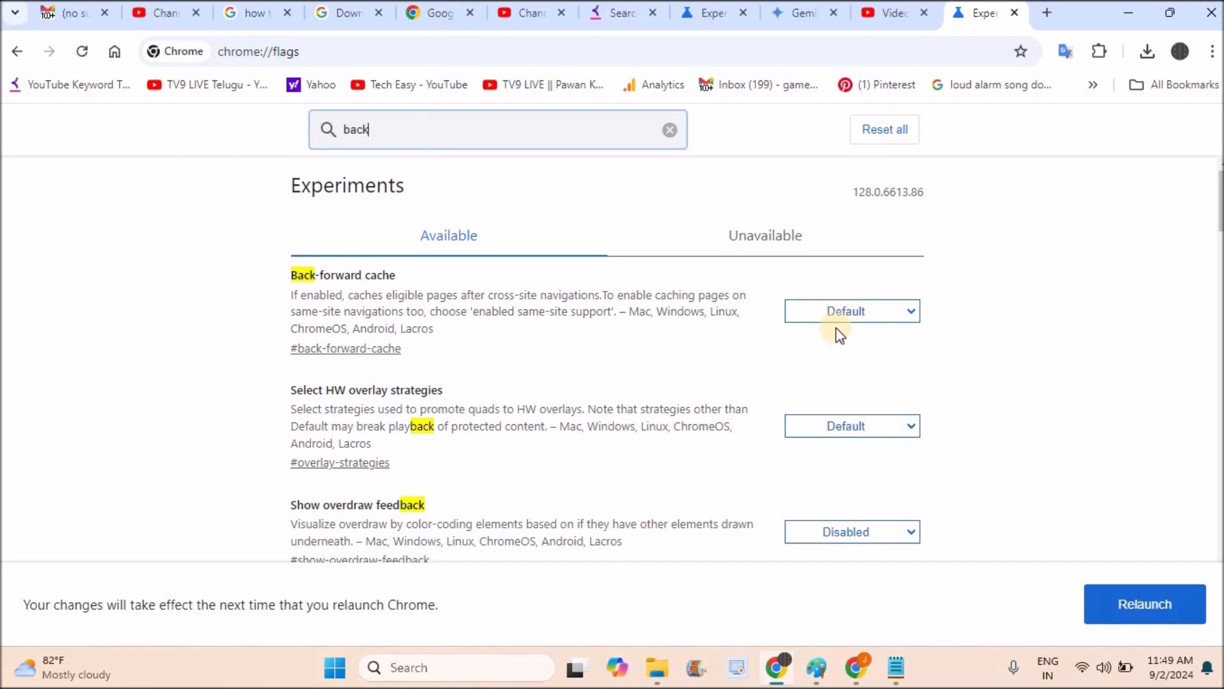
mouse_move(890, 316)
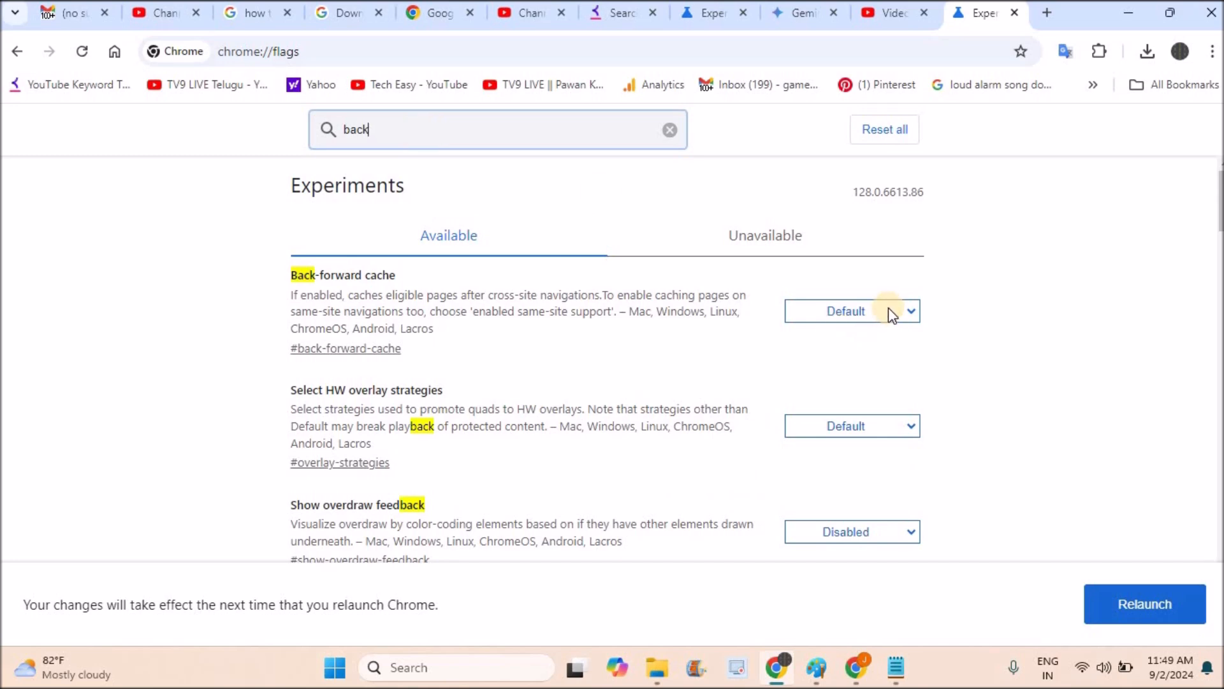
mouse_move(1003, 488)
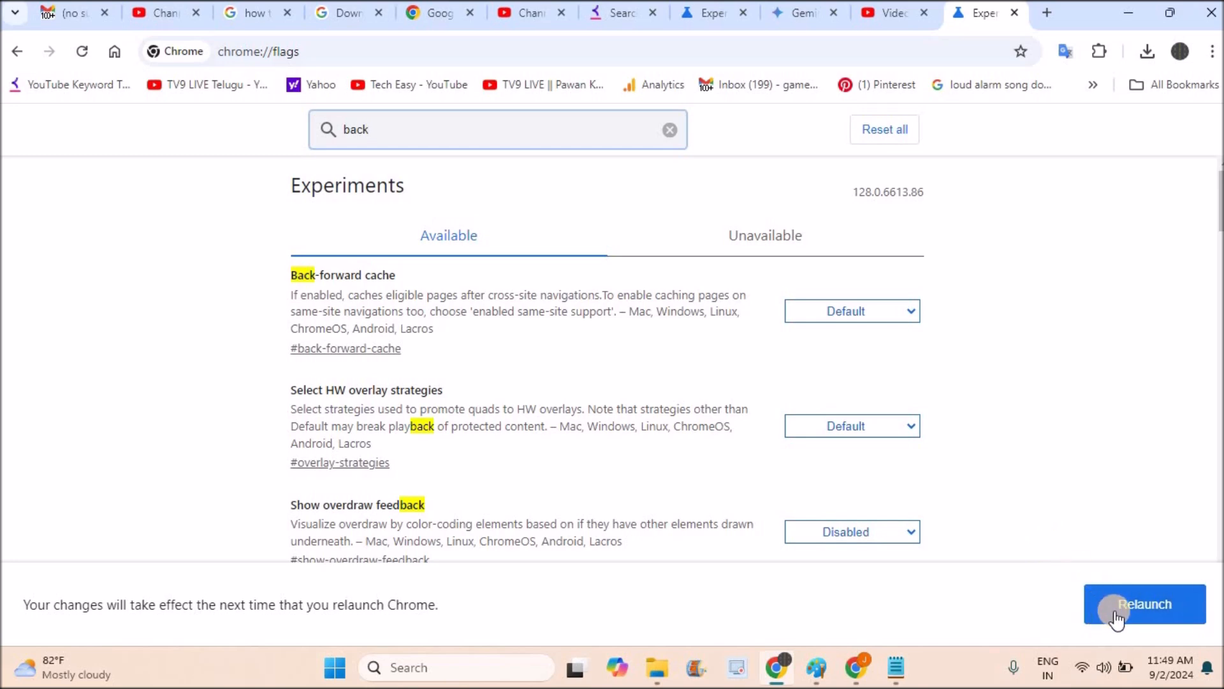
- Relaunch Chrome to apply the Back-forward cache reset
left_click(669, 130)
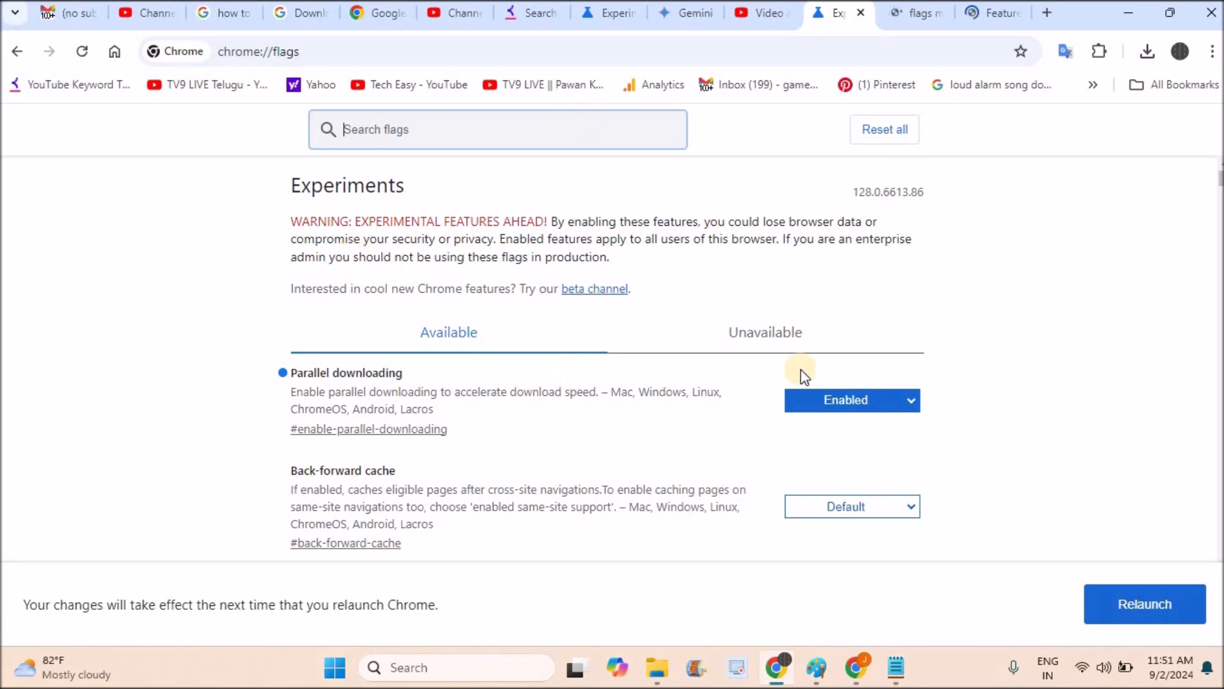
mouse_move(825, 457)
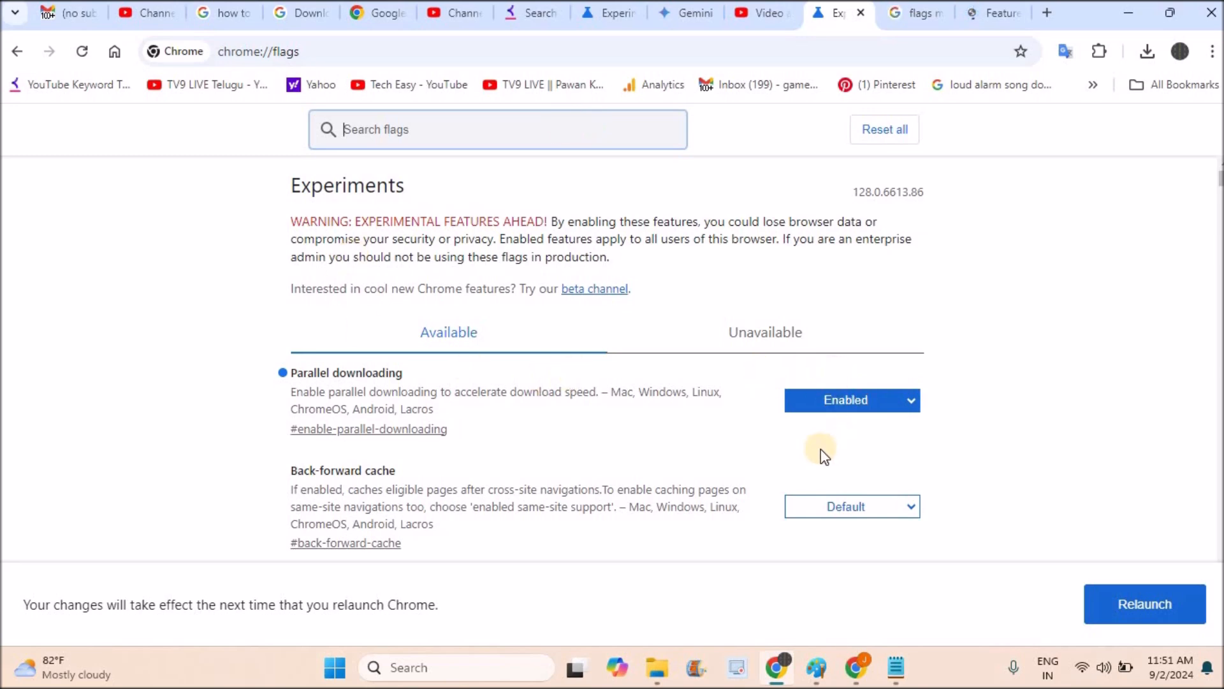
mouse_move(906, 414)
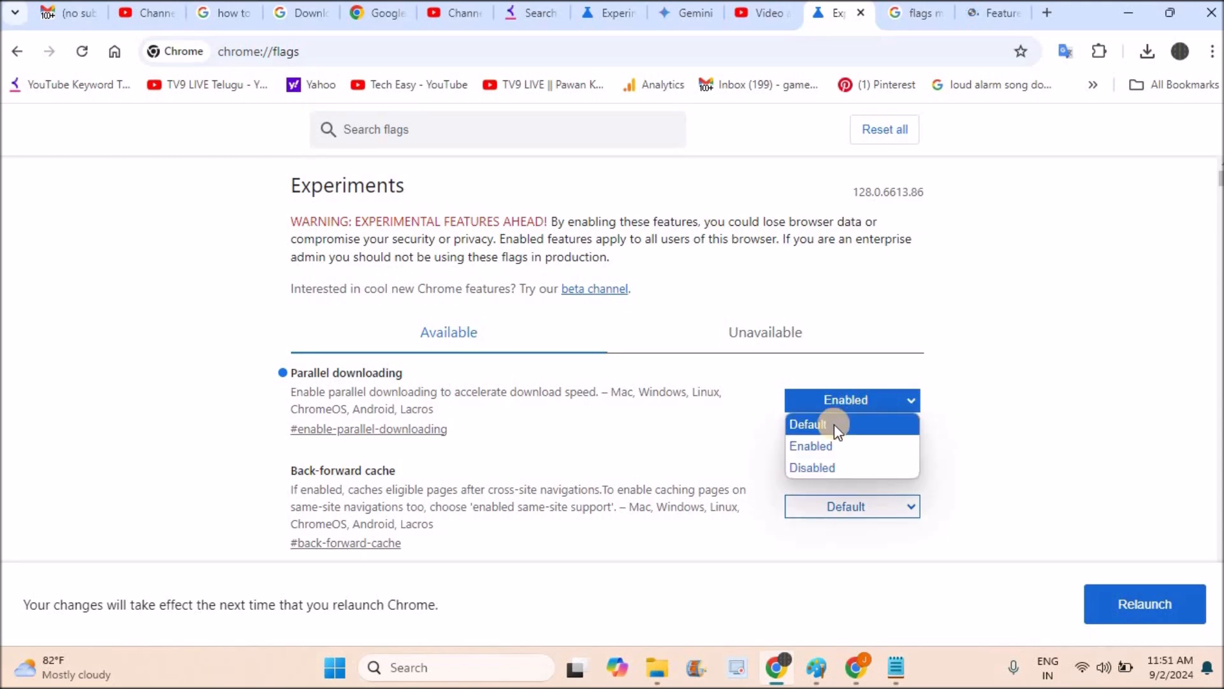
- Set the Parallel downloading flag to Default
left_click(808, 424)
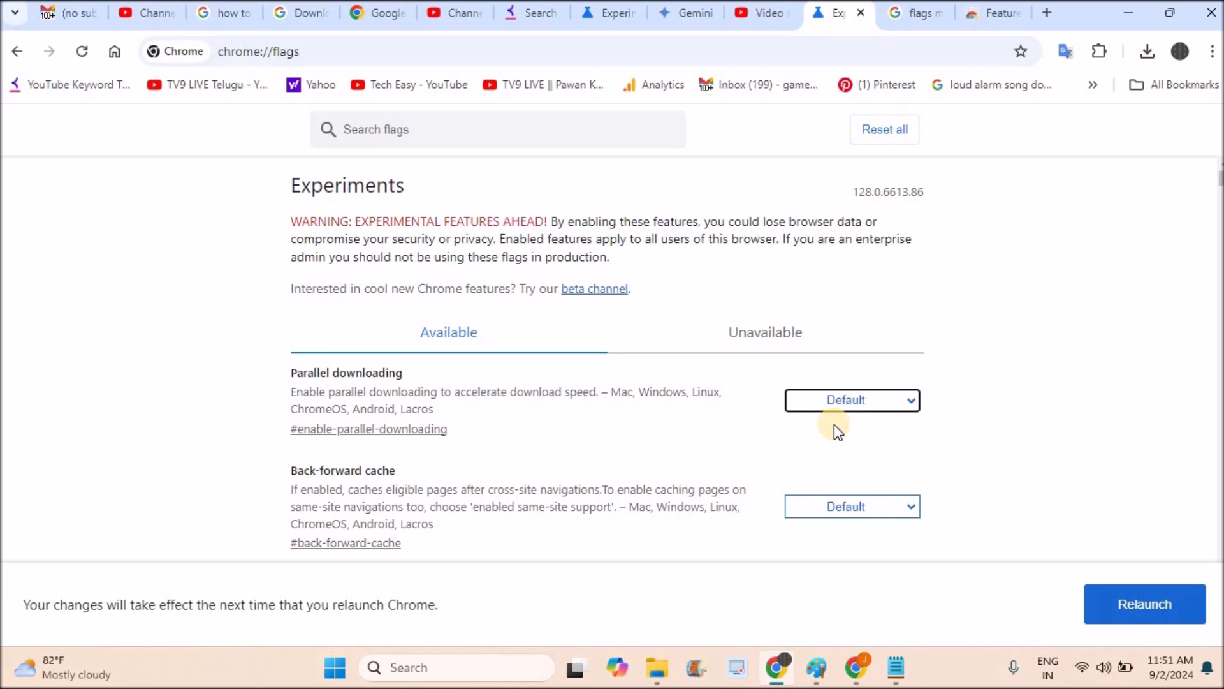
mouse_move(784, 91)
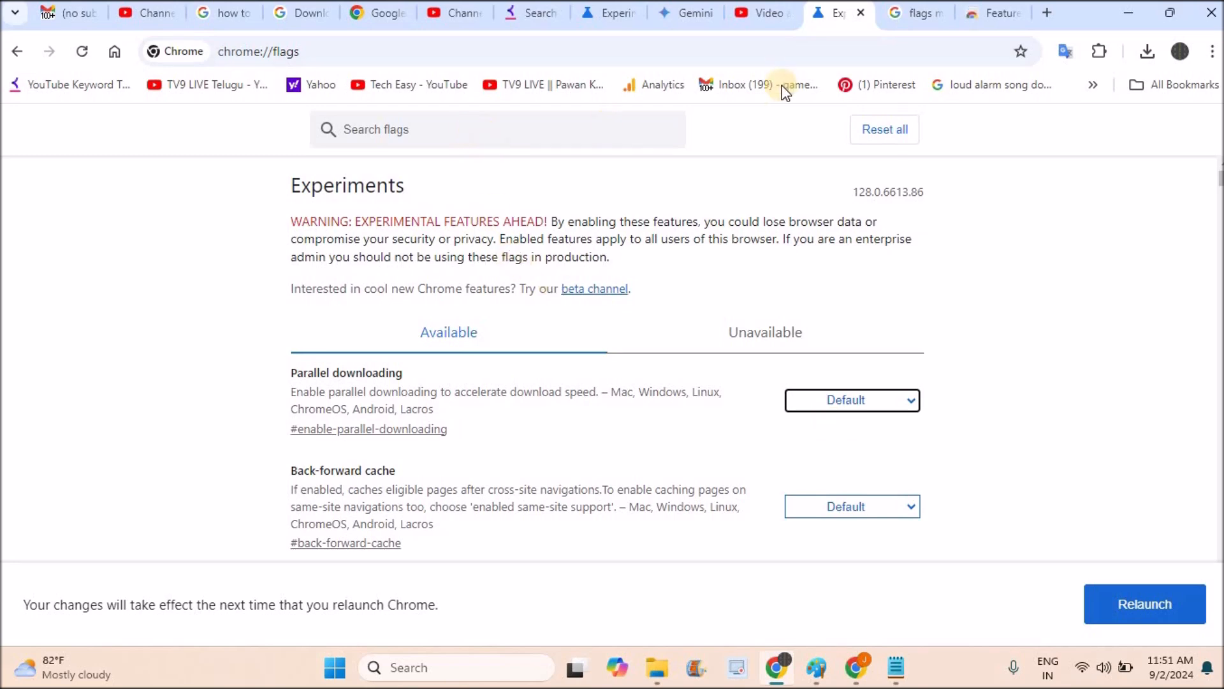
- Switch to the flags manager extension search results tab
left_click(910, 13)
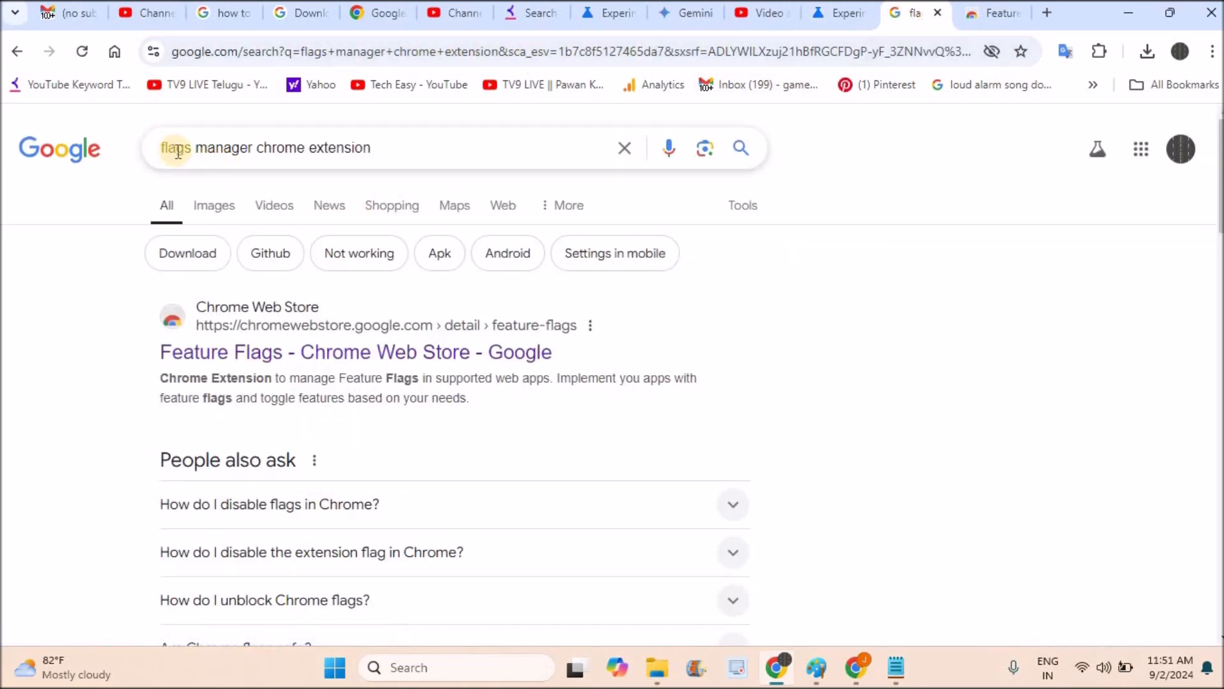
mouse_move(233, 345)
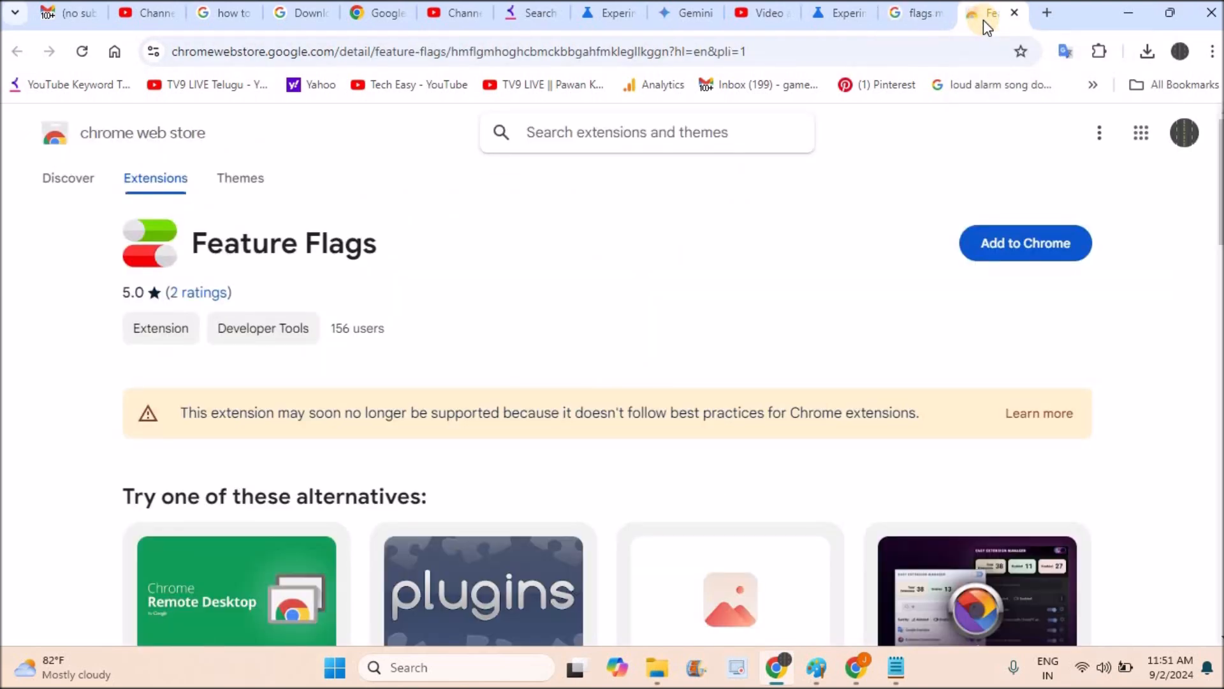
mouse_move(859, 205)
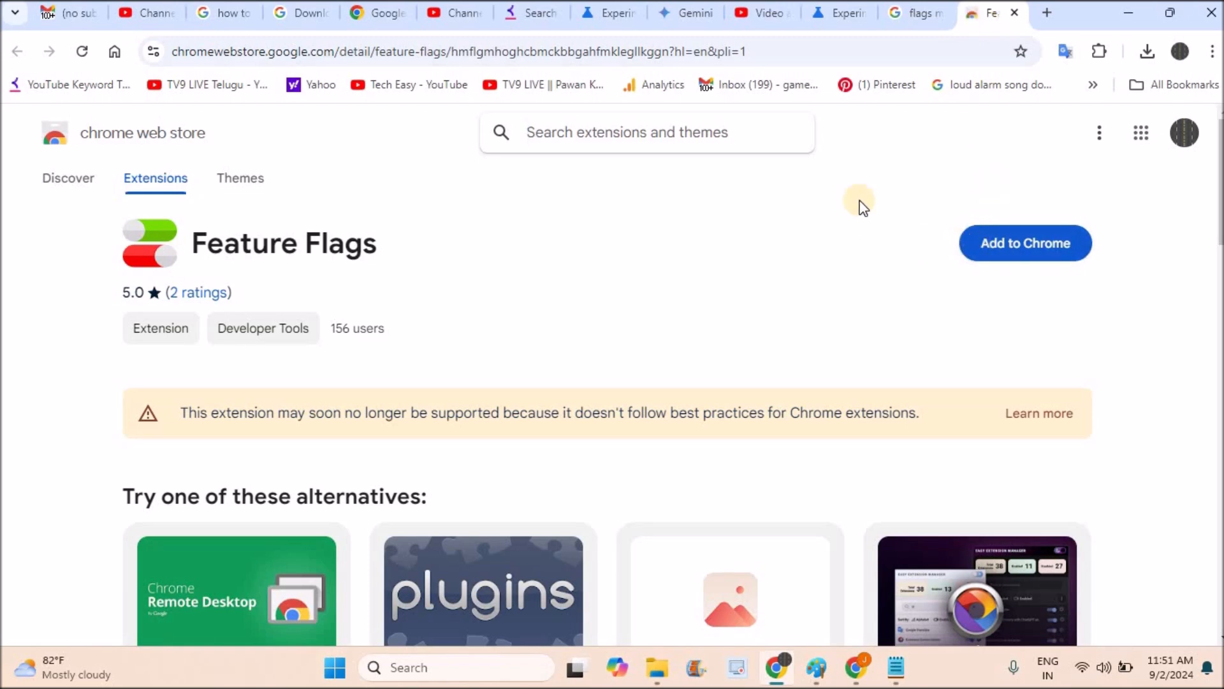
- Add Feature Flags to Chrome and confirm 'Add extension' in the popup
left_click(1025, 243)
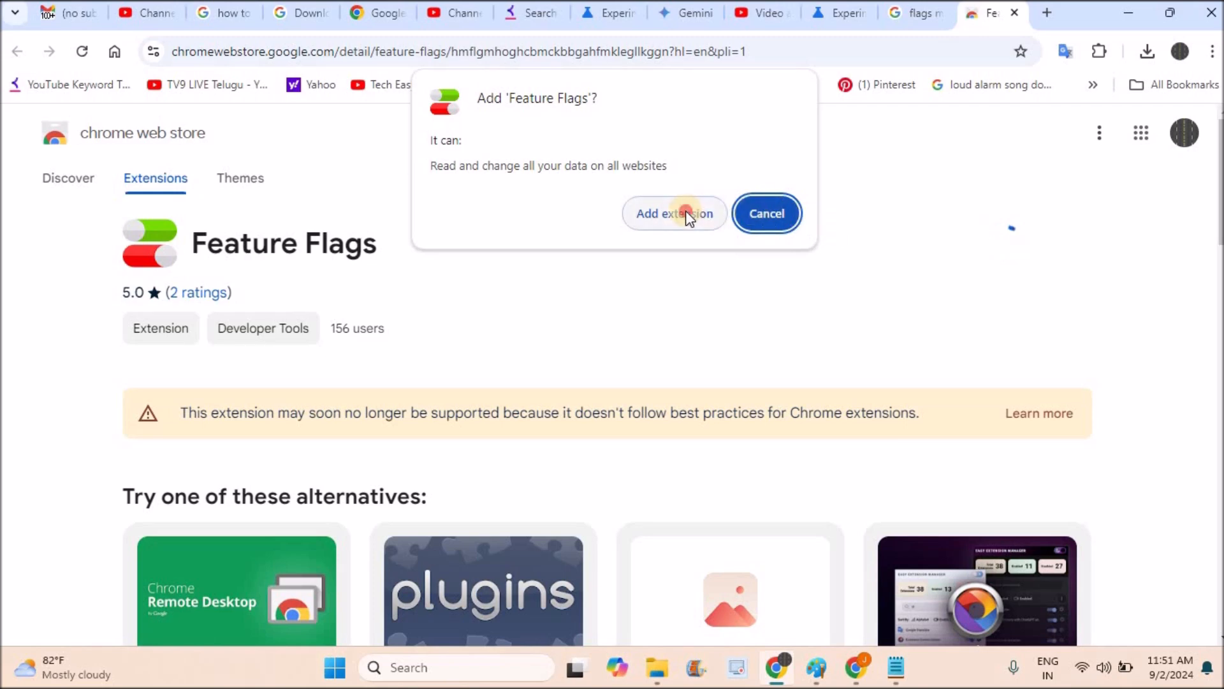
left_click(674, 213)
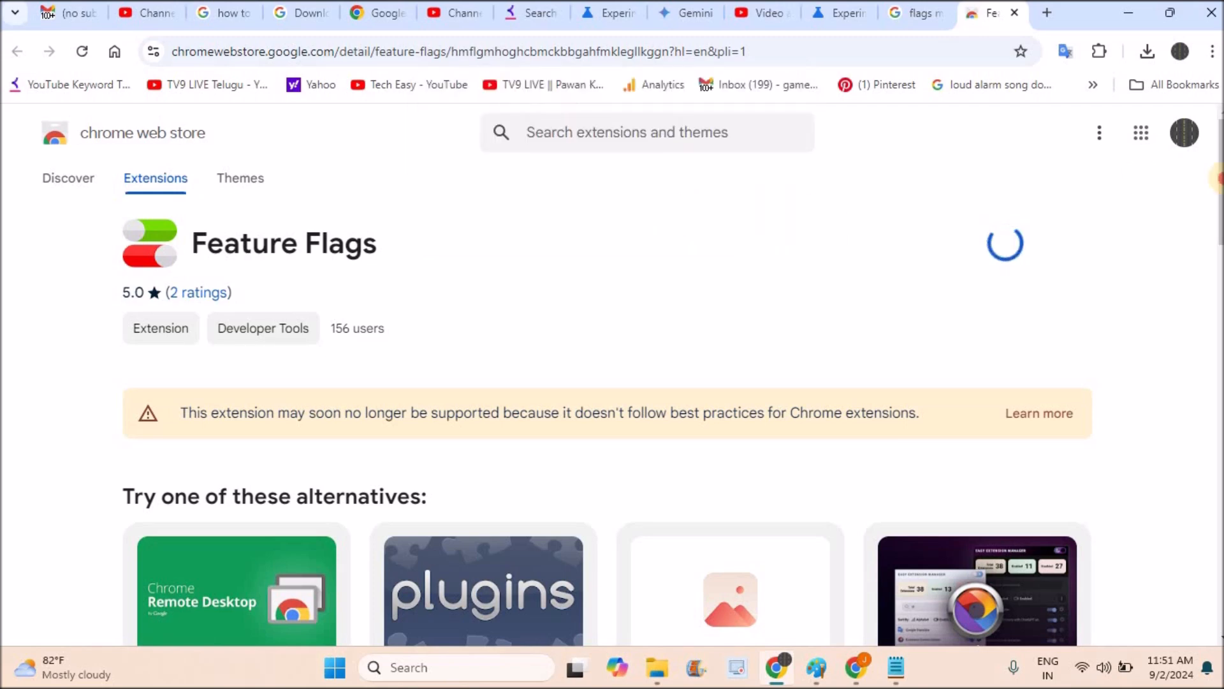
scroll("down", 3)
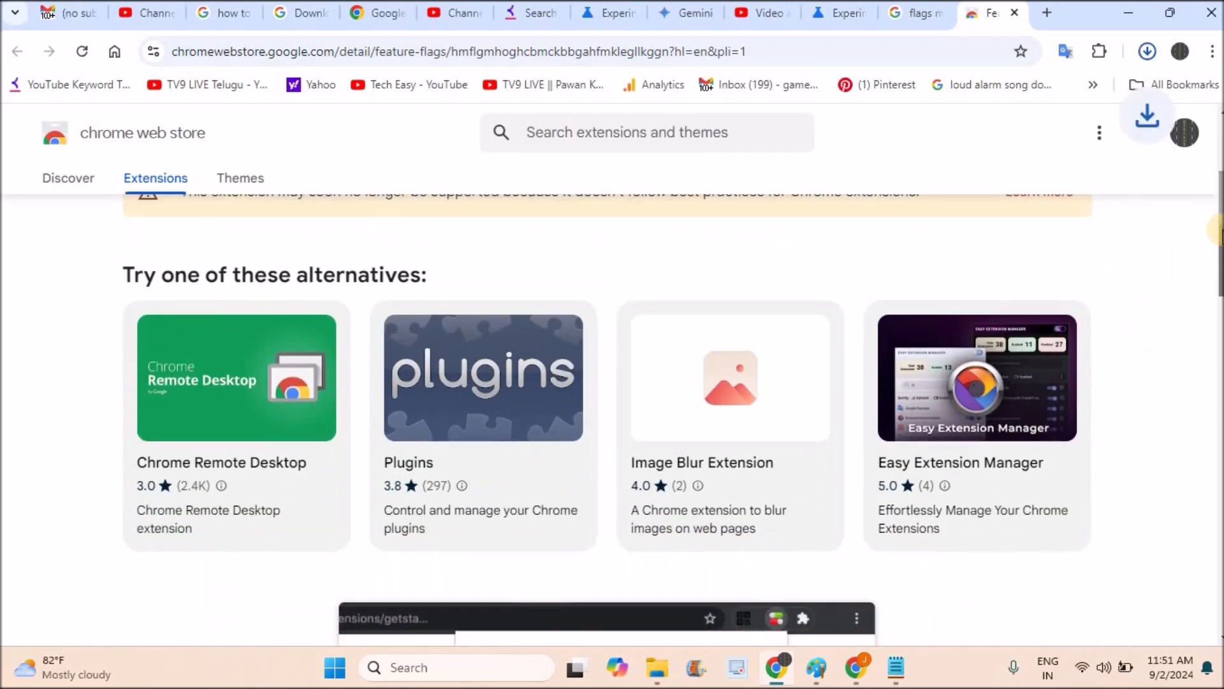
scroll("up", 3)
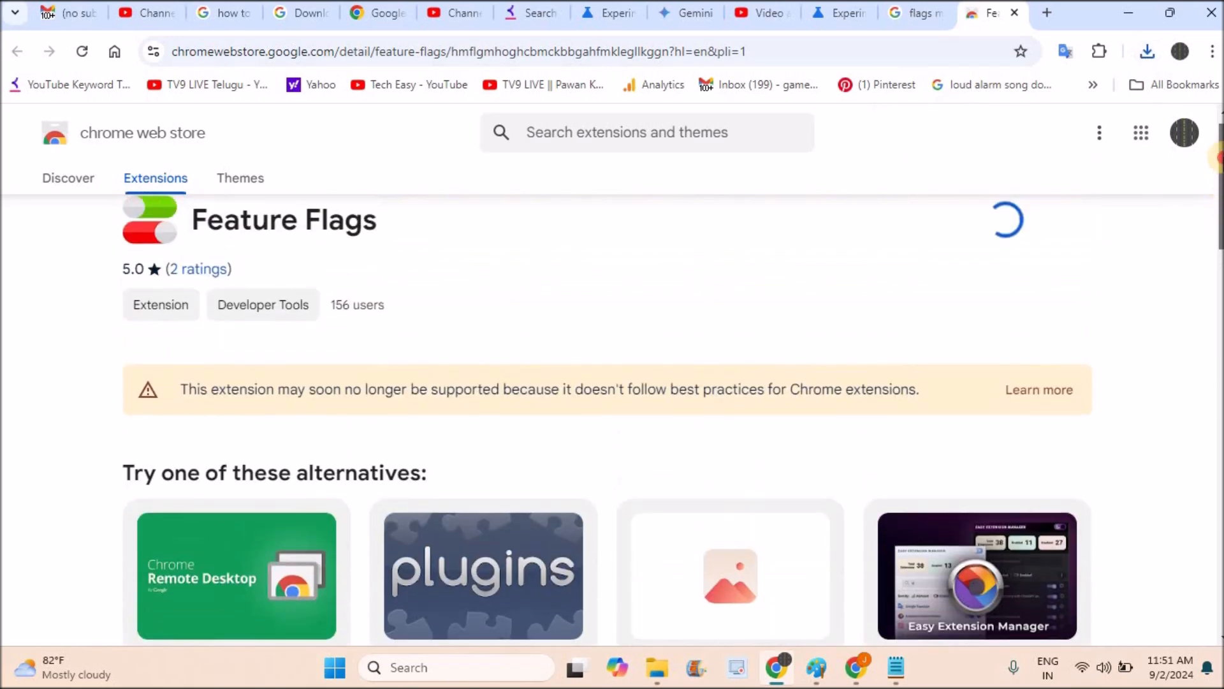